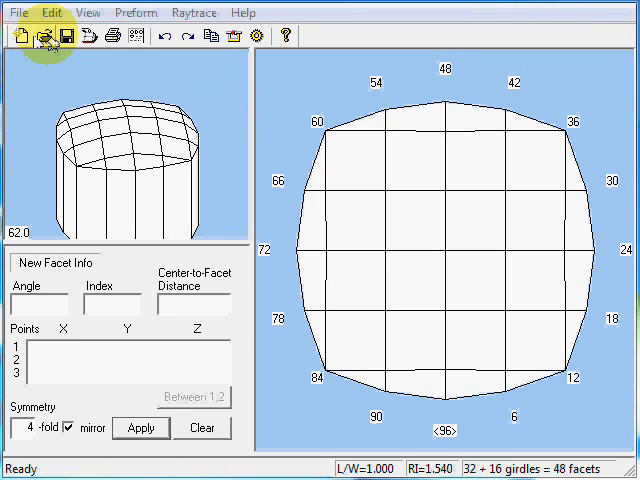
Save the square gem design under a new file name via Save As.
click(16, 12)
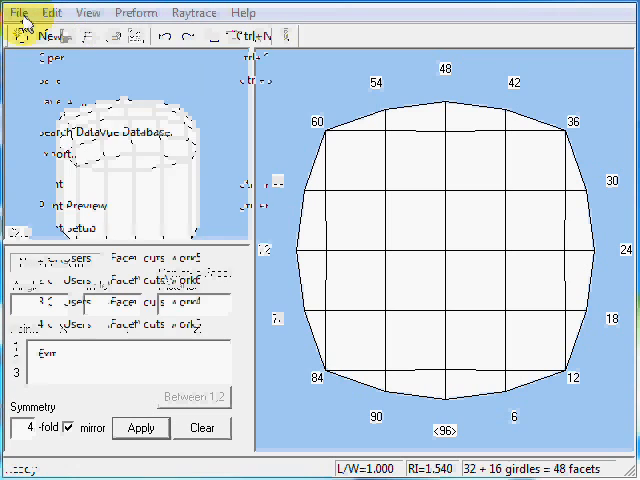
click(18, 12)
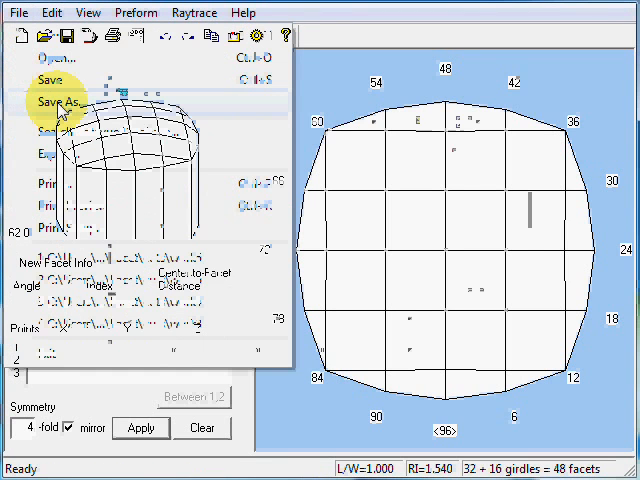
click(56, 104)
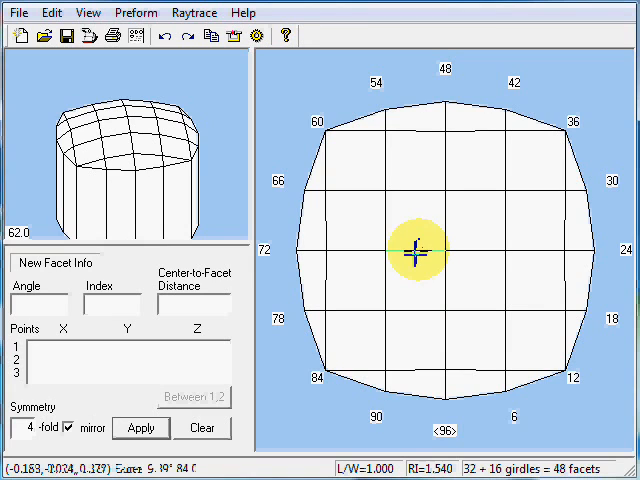
mouse_move(412, 264)
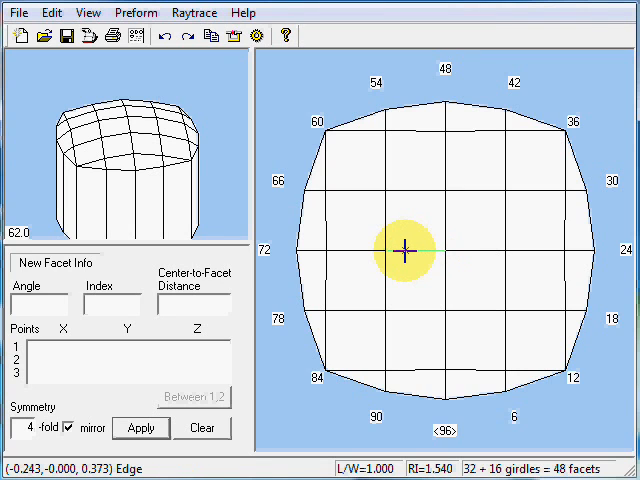
Record the point at fraction 0.5 along a crown edge as facet point 1.
click(404, 250)
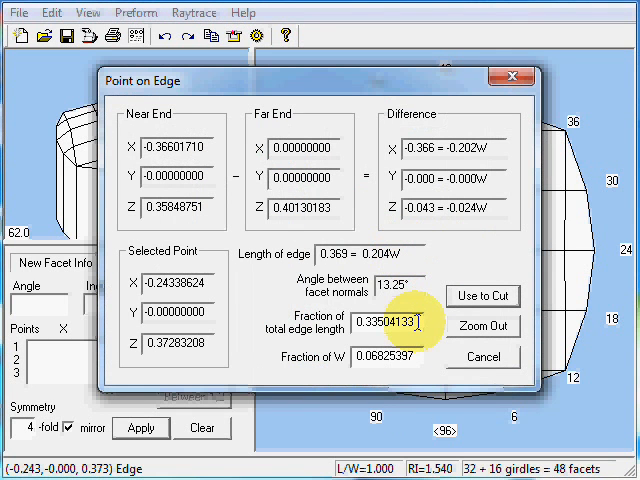
triple_click(388, 324)
text(0.5)
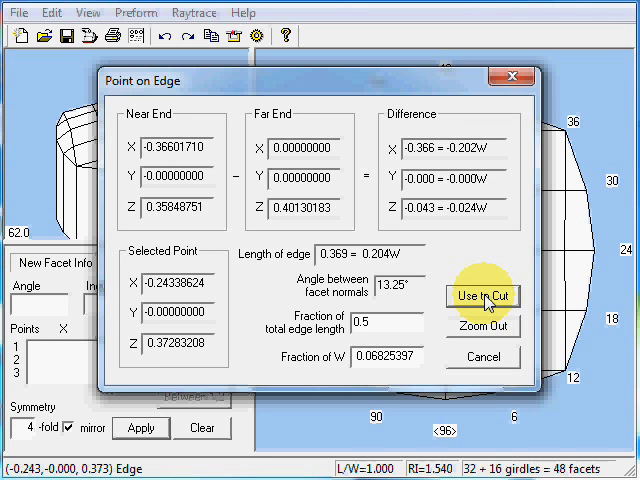
click(484, 296)
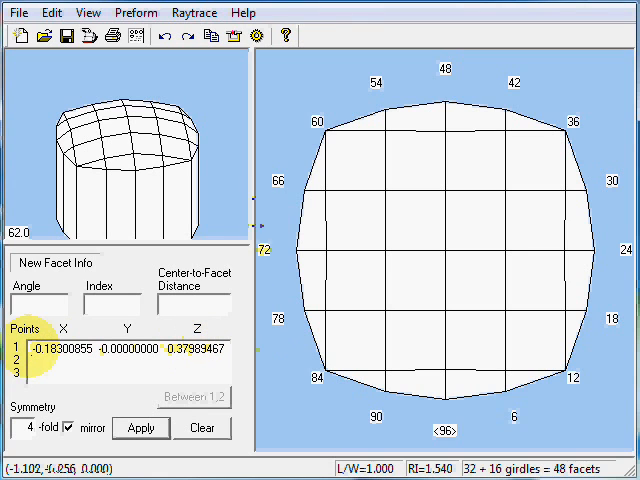
Center the gem along the X axis only, using point 1 as the new centre.
click(52, 12)
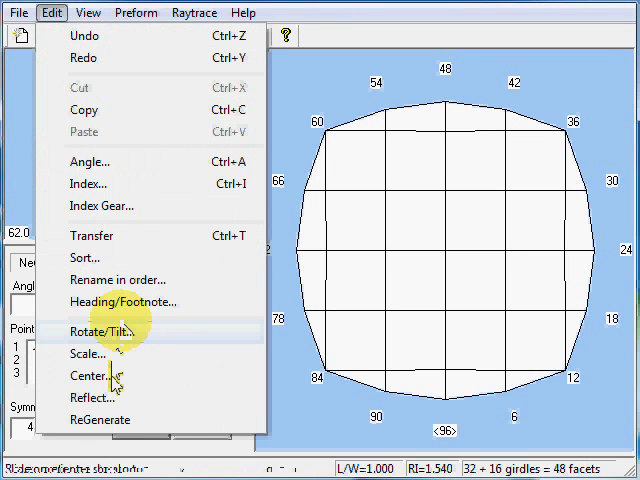
click(90, 376)
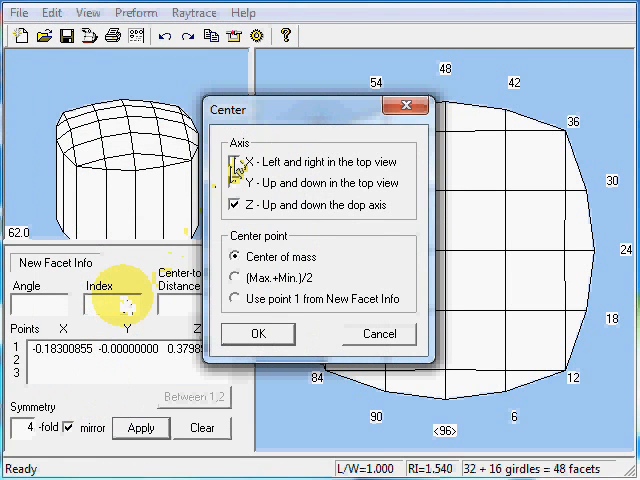
click(234, 164)
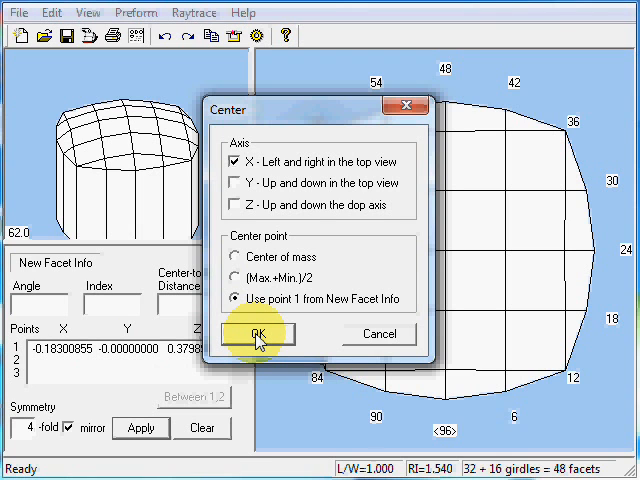
click(258, 332)
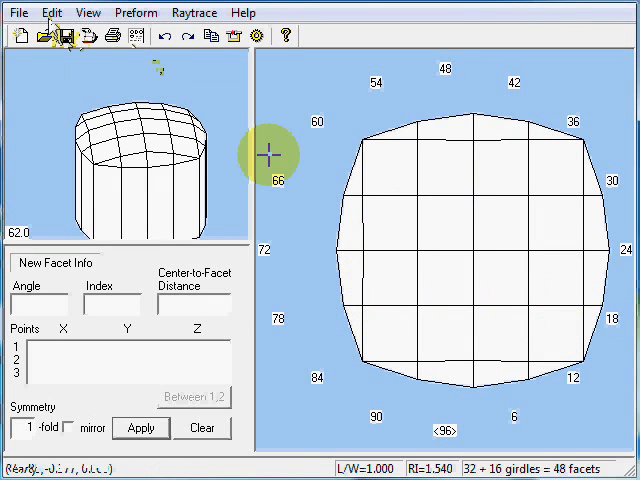
Reflect the gem across the X axis, giving a rectangle with 2-fold symmetry.
click(52, 12)
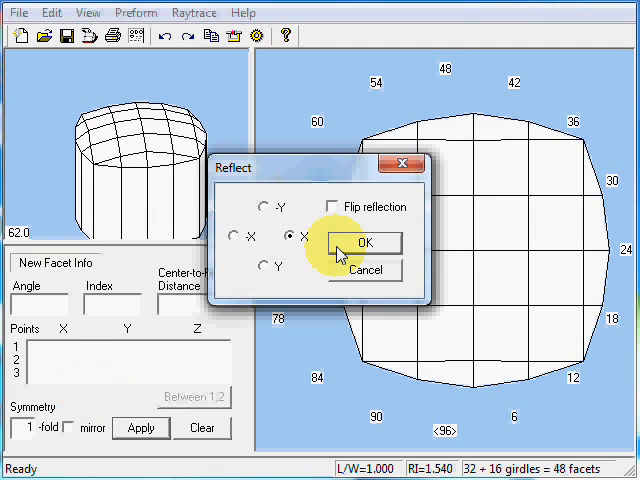
click(364, 244)
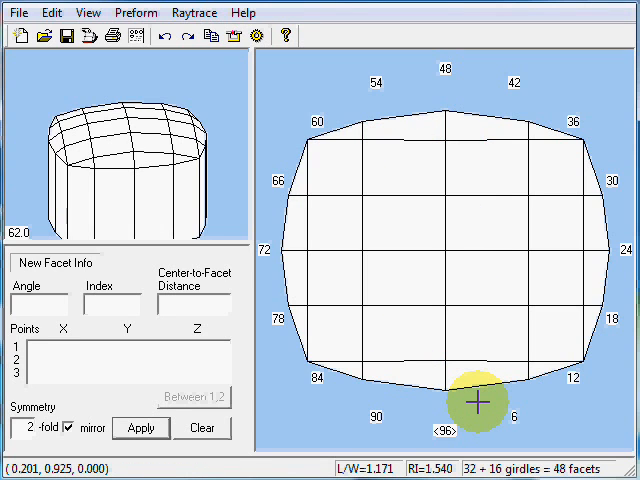
mouse_move(478, 304)
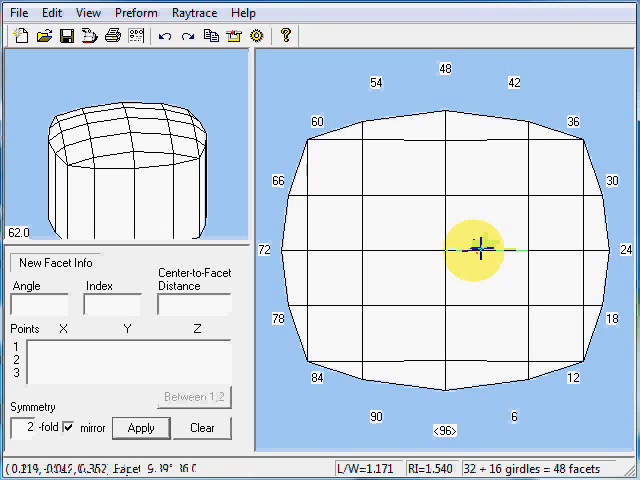
mouse_move(480, 250)
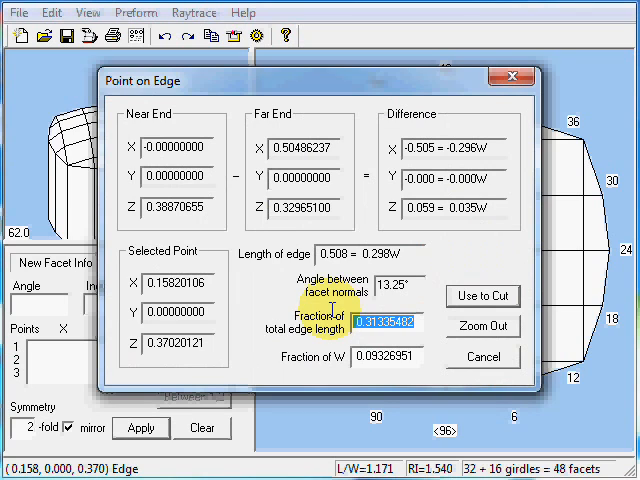
Place facet points 1 and 2 at fraction 0.333333 along two crown edges.
text(0.33333333)
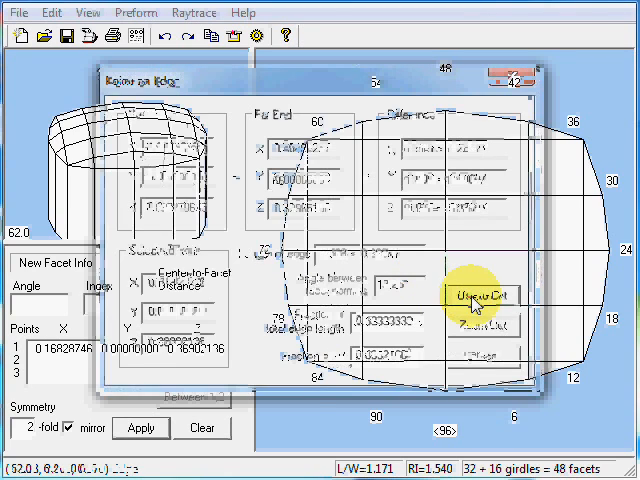
click(476, 300)
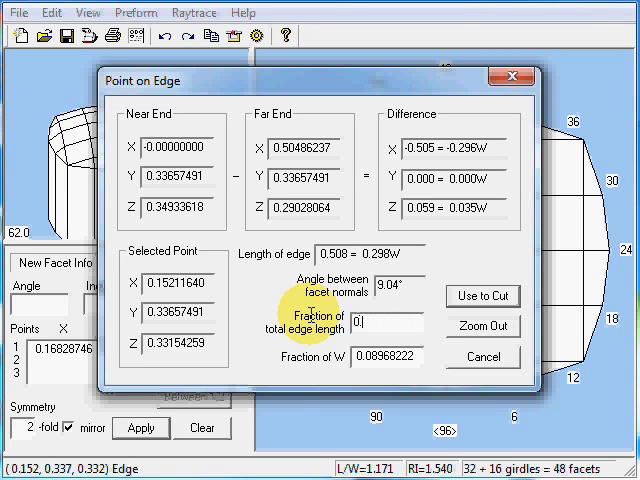
text(0.3333333333)
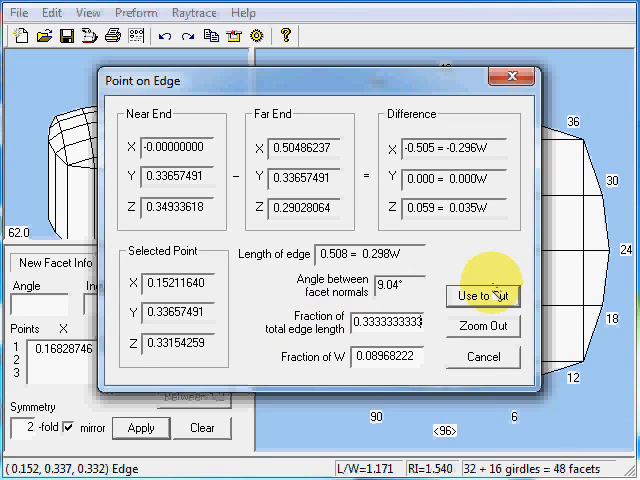
click(482, 296)
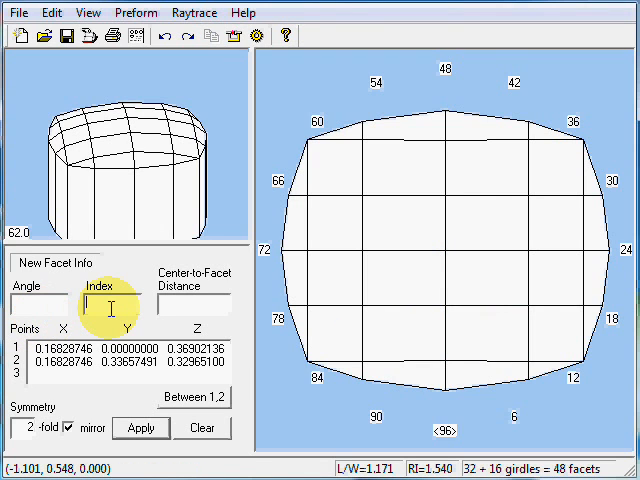
Cut a mirrored crown facet pair through points 1 and 2 on index 96.
text(96)
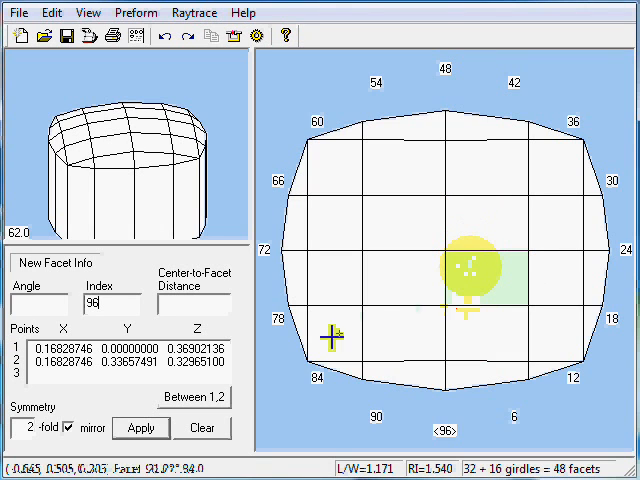
click(140, 428)
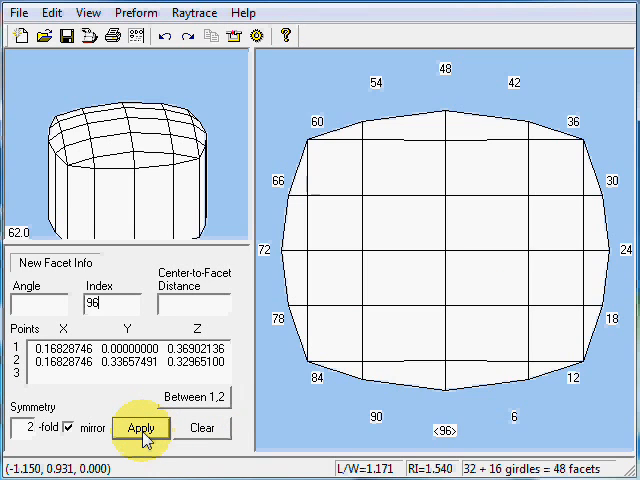
click(142, 428)
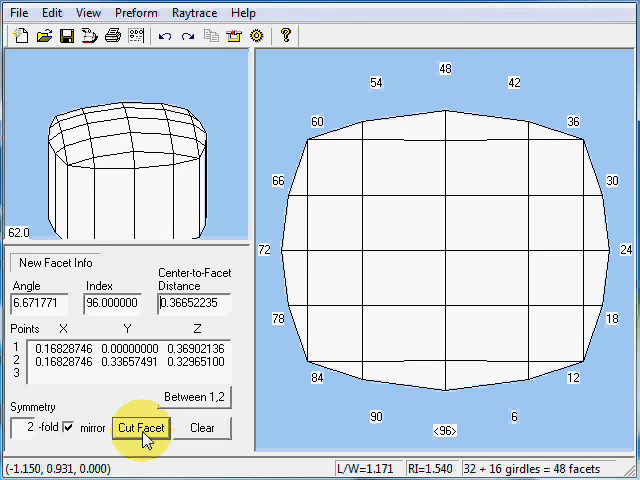
click(140, 428)
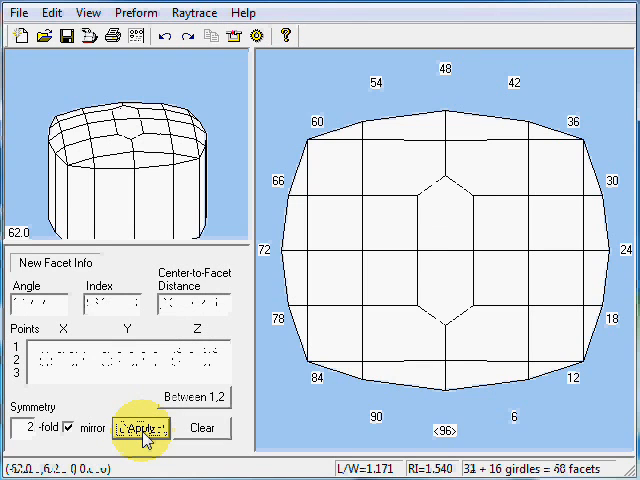
Change the newly cut crown facet's angle to 8°.
click(144, 428)
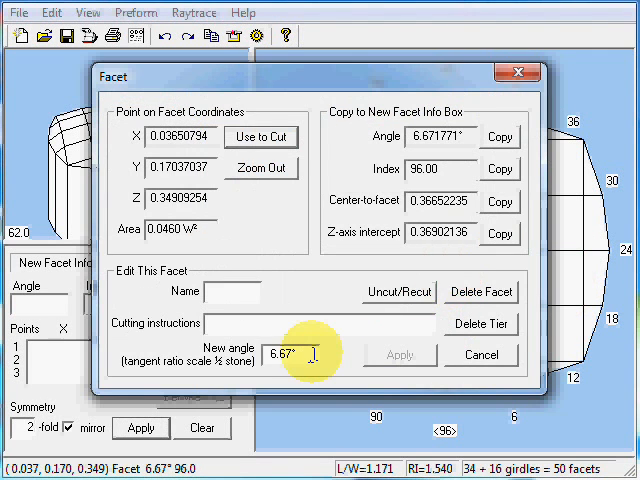
triple_click(288, 354)
text(8)
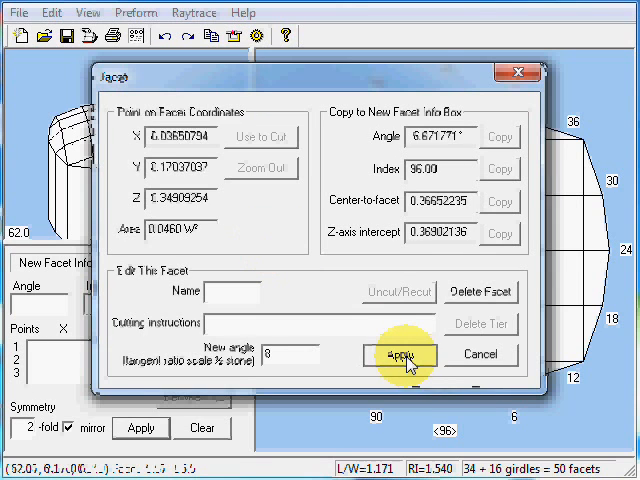
click(400, 356)
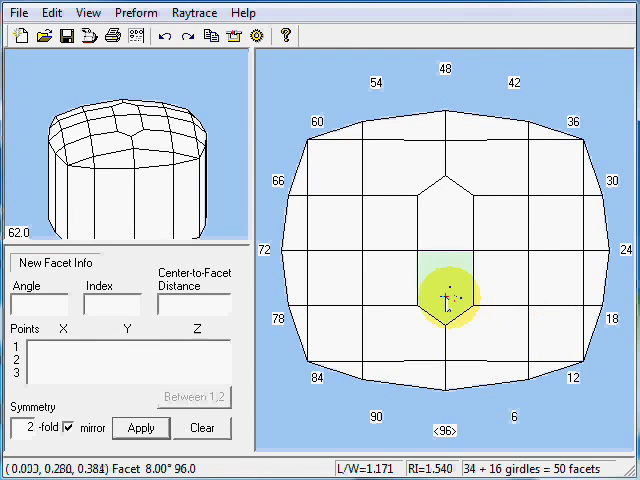
Cut another mirrored crown pair through a point taken from a lower crown facet.
double_click(444, 300)
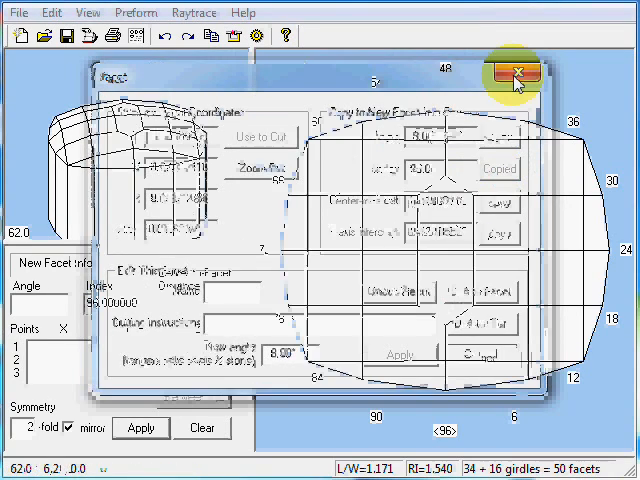
click(516, 72)
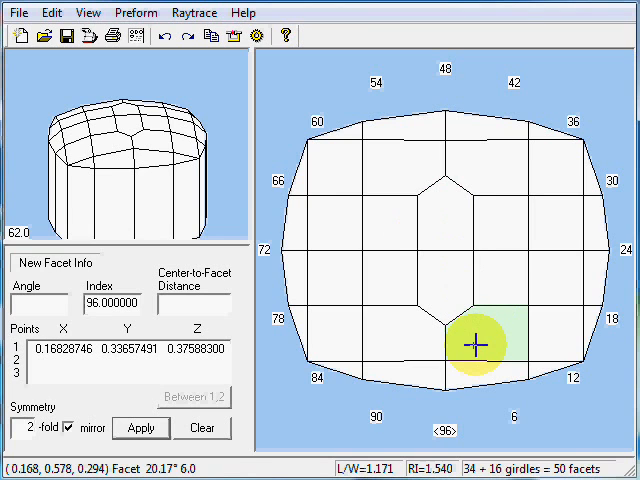
double_click(476, 344)
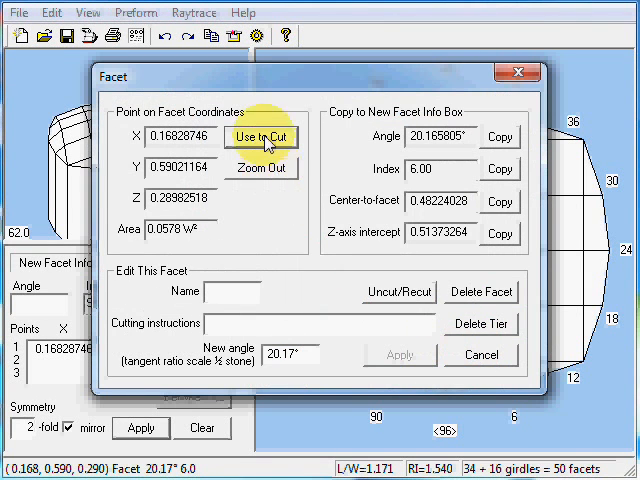
click(260, 136)
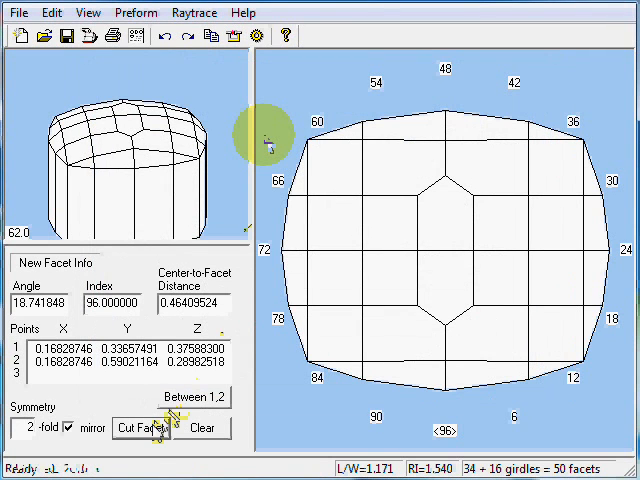
click(142, 428)
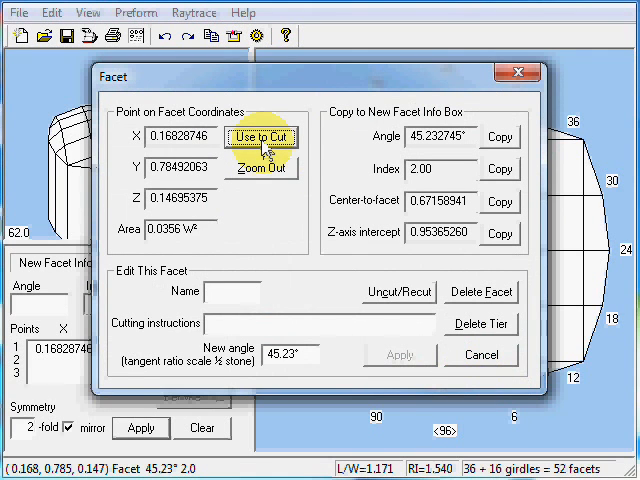
Capture two cutting points from existing facets for the next crown column.
click(260, 138)
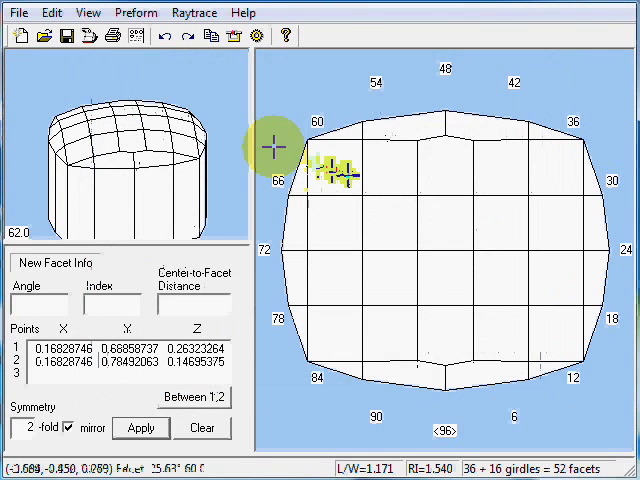
click(330, 164)
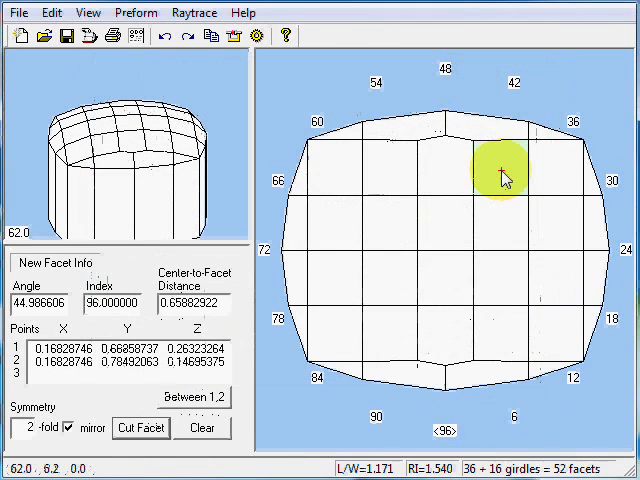
Cut the new crown facet column and copy a crown facet's centre-to-facet distance.
click(140, 428)
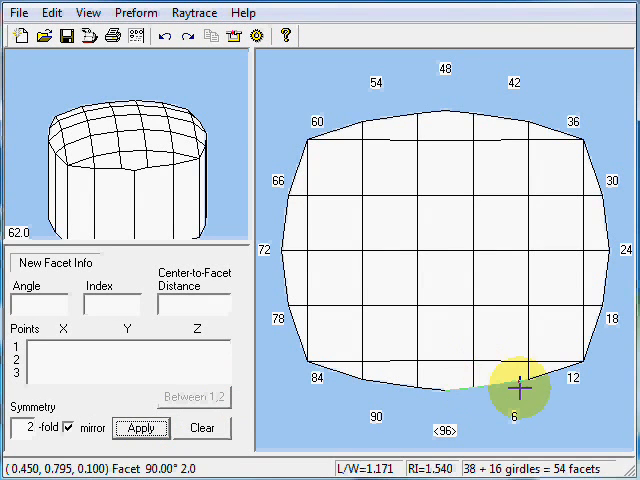
click(520, 384)
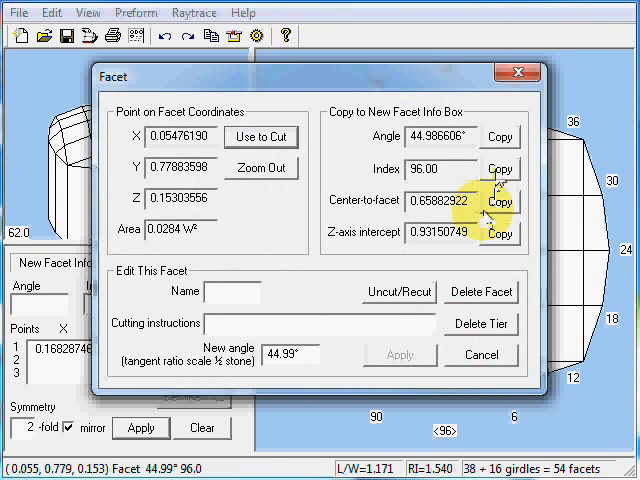
click(500, 168)
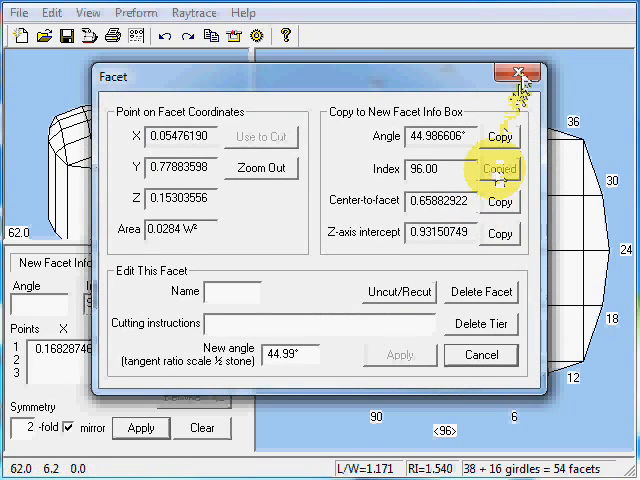
click(516, 72)
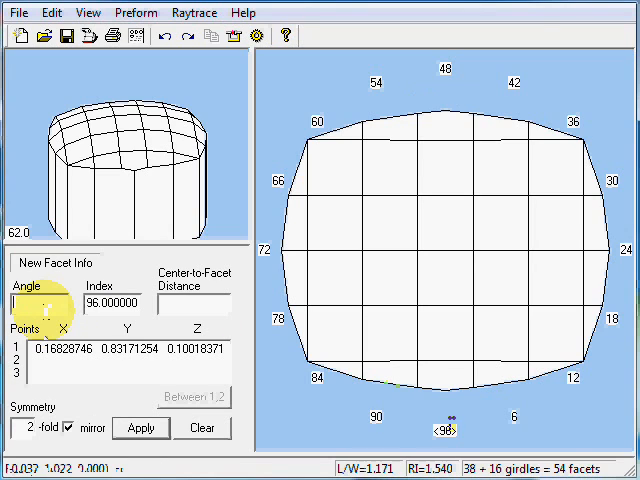
Cut vertical 90° girdle facets on index 96 through a girdle point, reaching 56 facets.
click(510, 390)
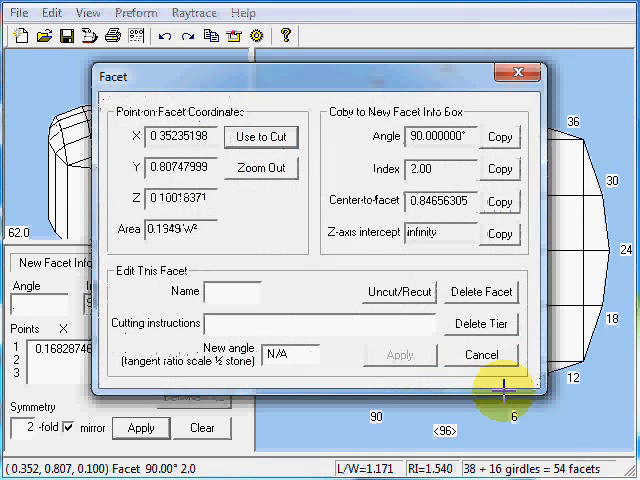
click(480, 356)
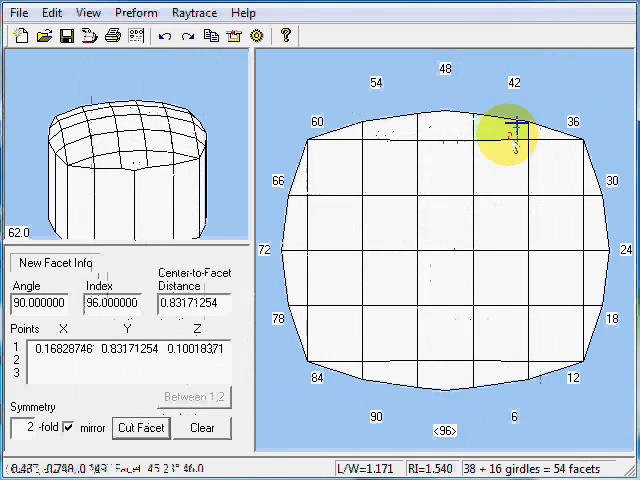
click(140, 428)
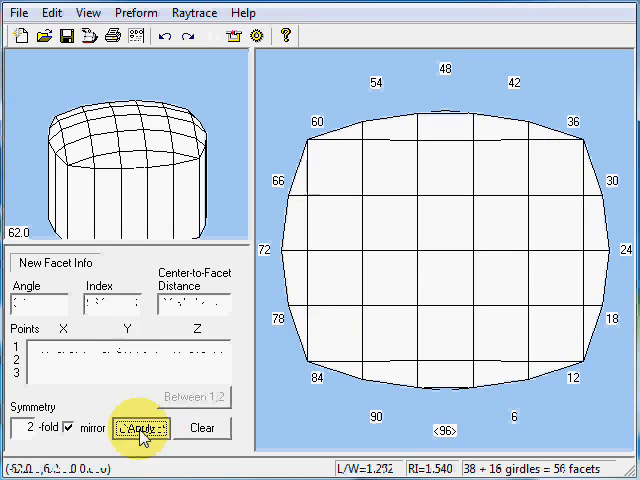
click(140, 428)
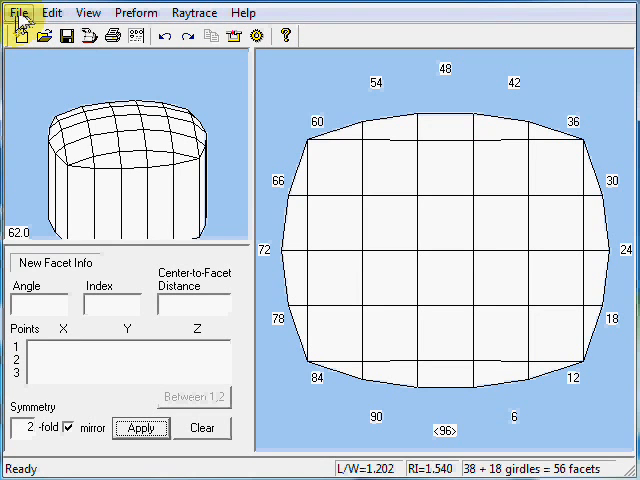
Save the 56-facet rectangular checkerboard gem as lesson2.gem.
click(18, 12)
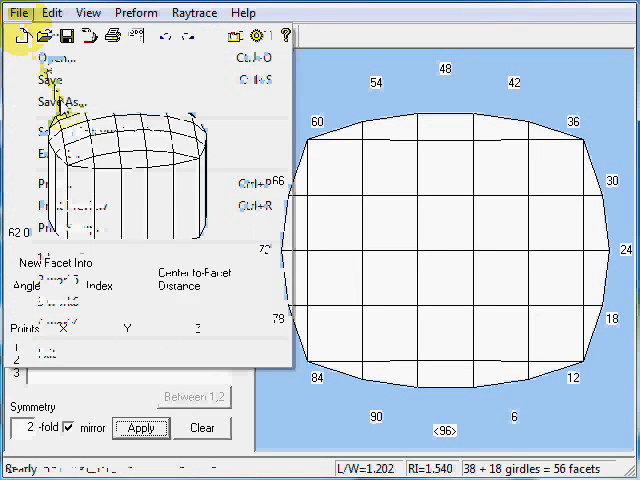
click(60, 100)
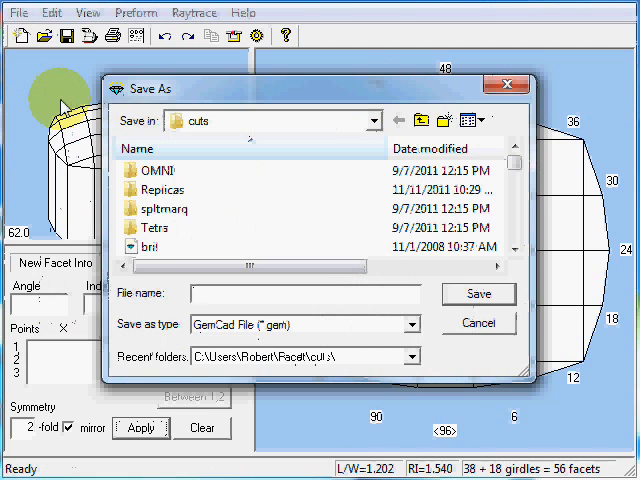
text(lesson2.gem)
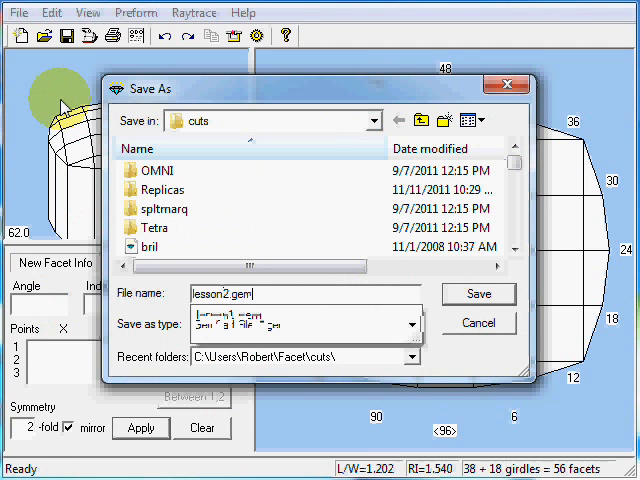
click(478, 294)
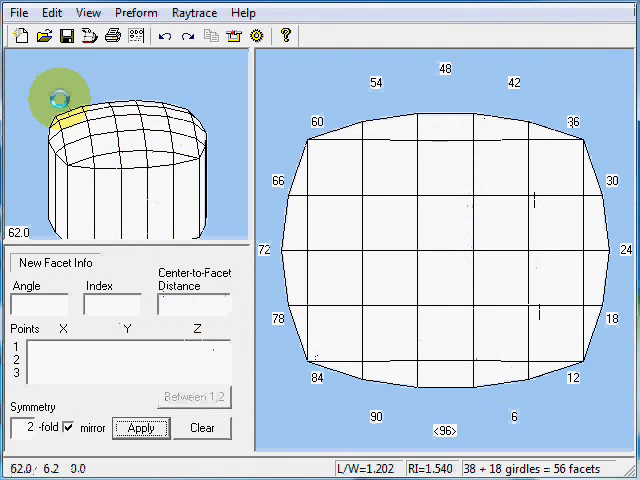